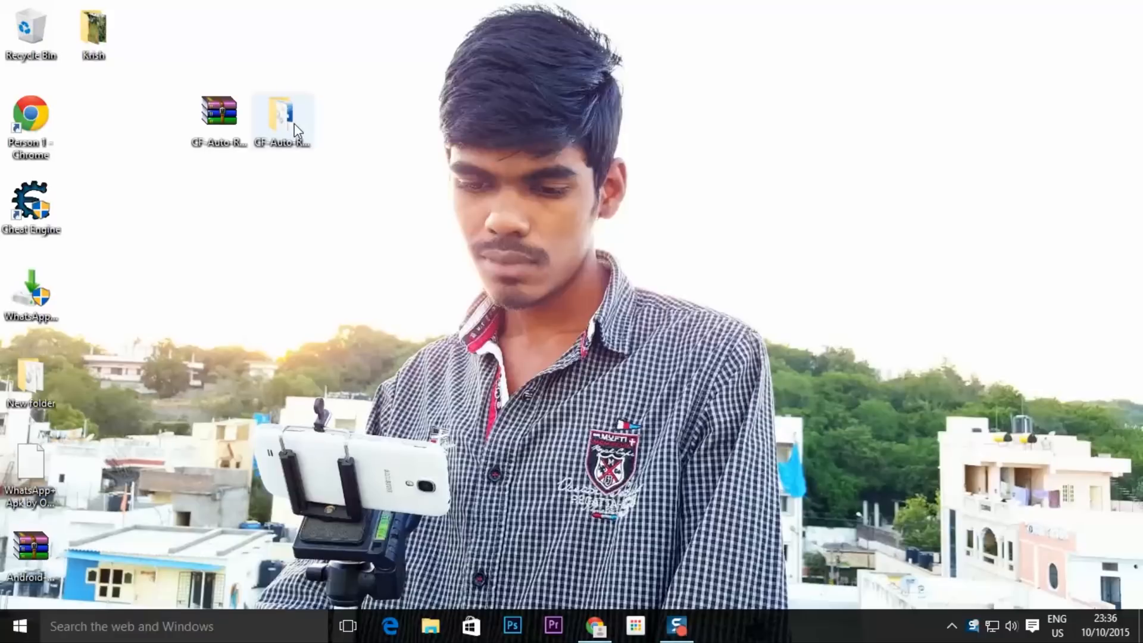
Step: Open the CF-Auto-Root desktop folder and select the Odin3-v3.07 application
double_click(283, 116)
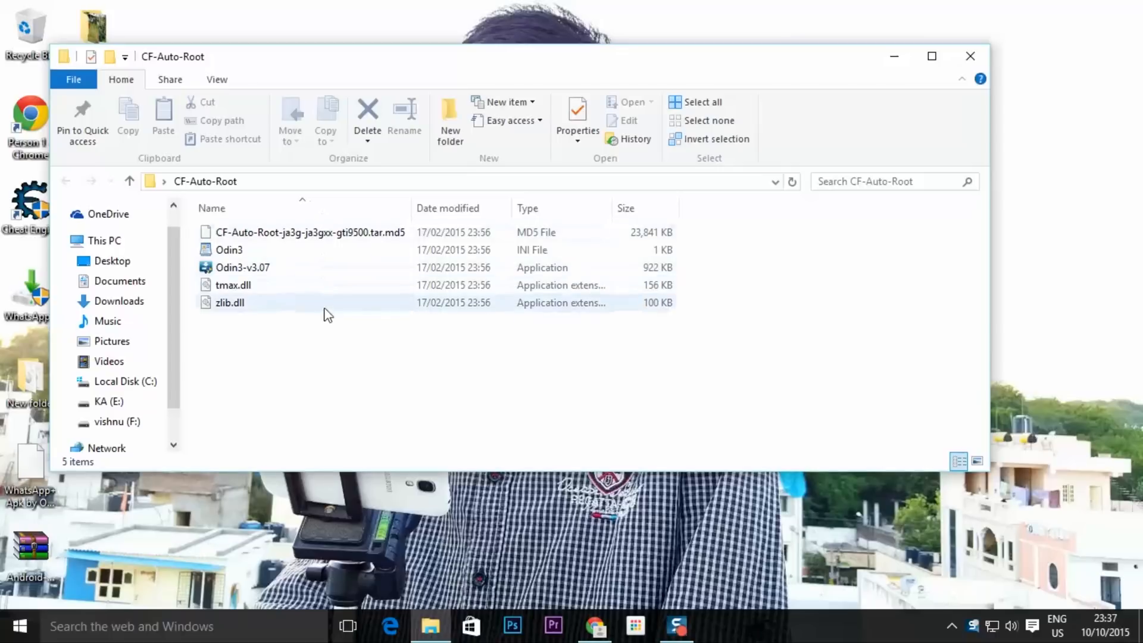
click(242, 268)
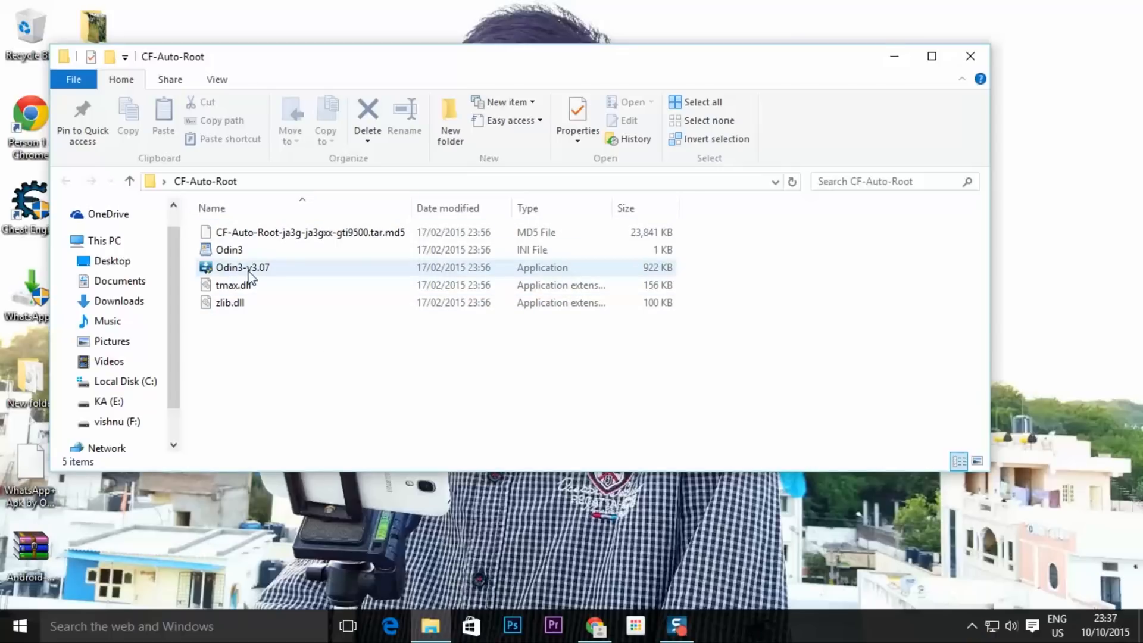
mouse_move(243, 268)
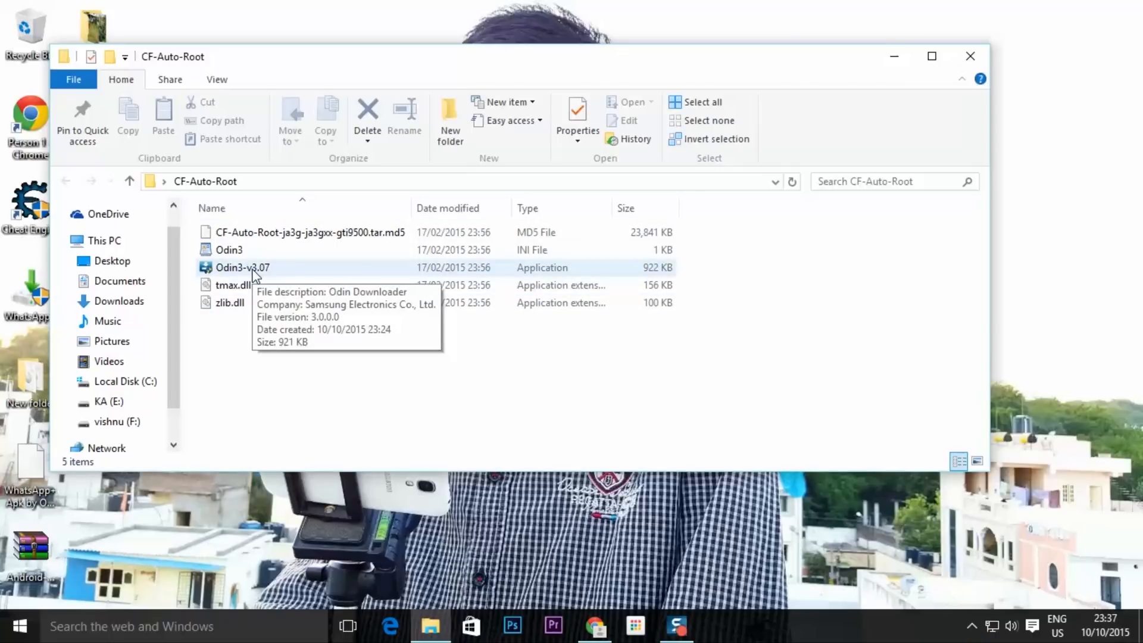
Step: Launch Odin3, load CF-Auto-Root-ja3g-ja3gxx-gti9500.tar.md5 in the PDA slot and start flashing
double_click(241, 268)
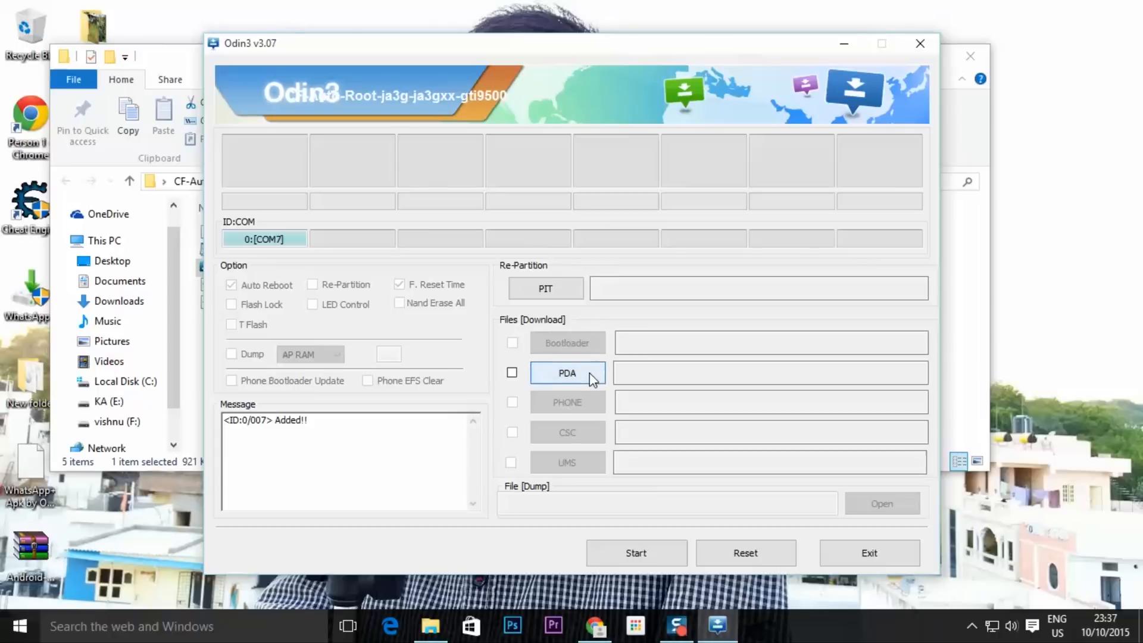
click(566, 373)
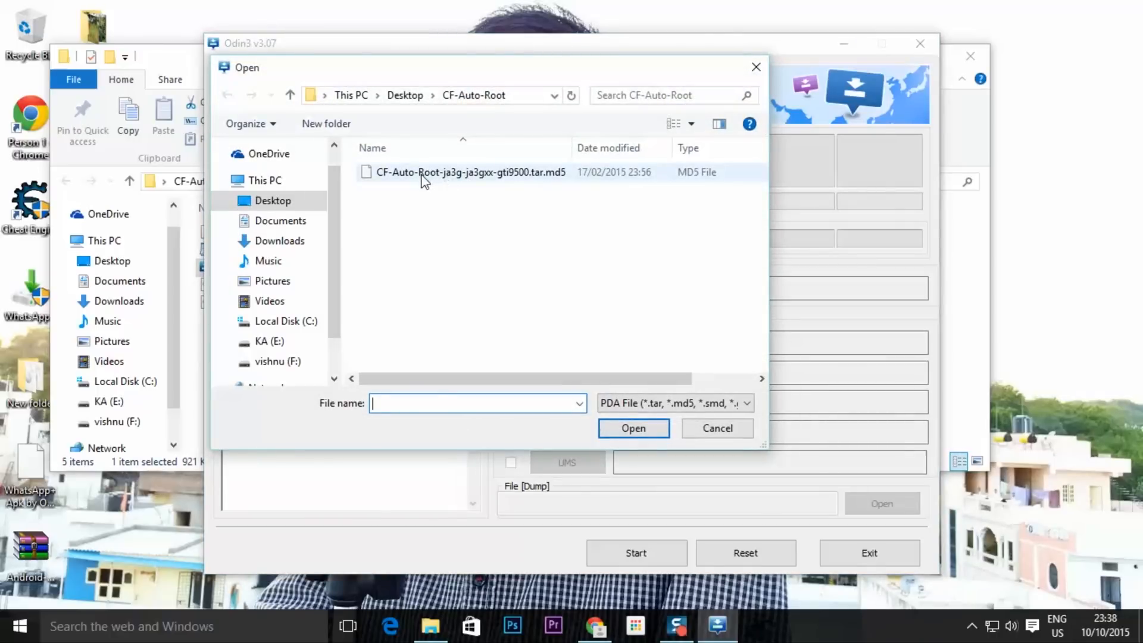
click(632, 428)
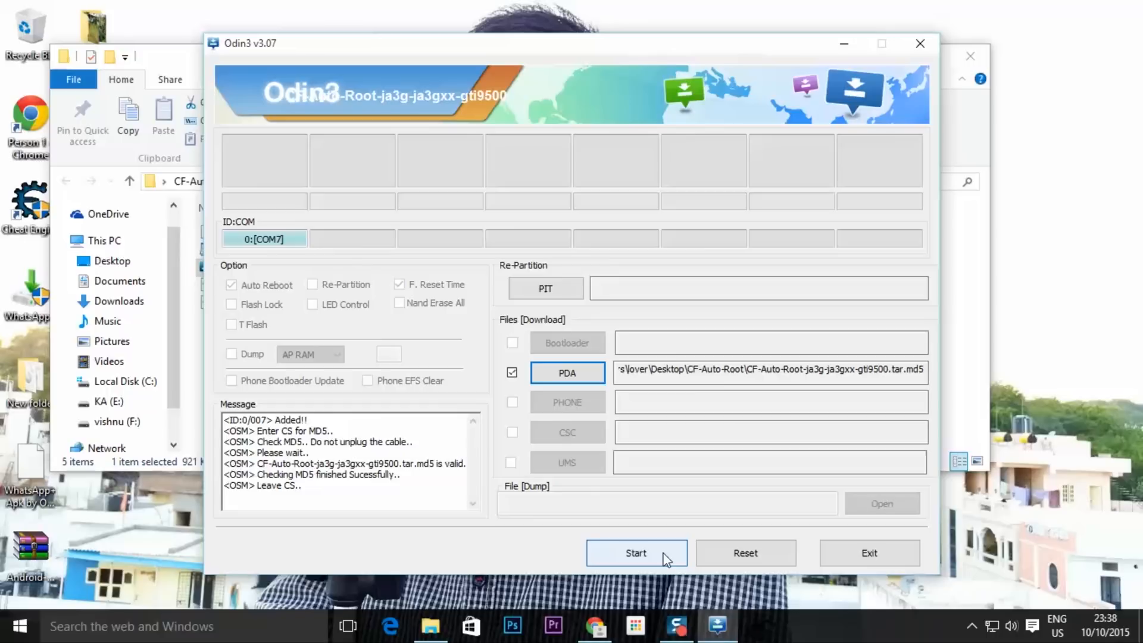
click(635, 553)
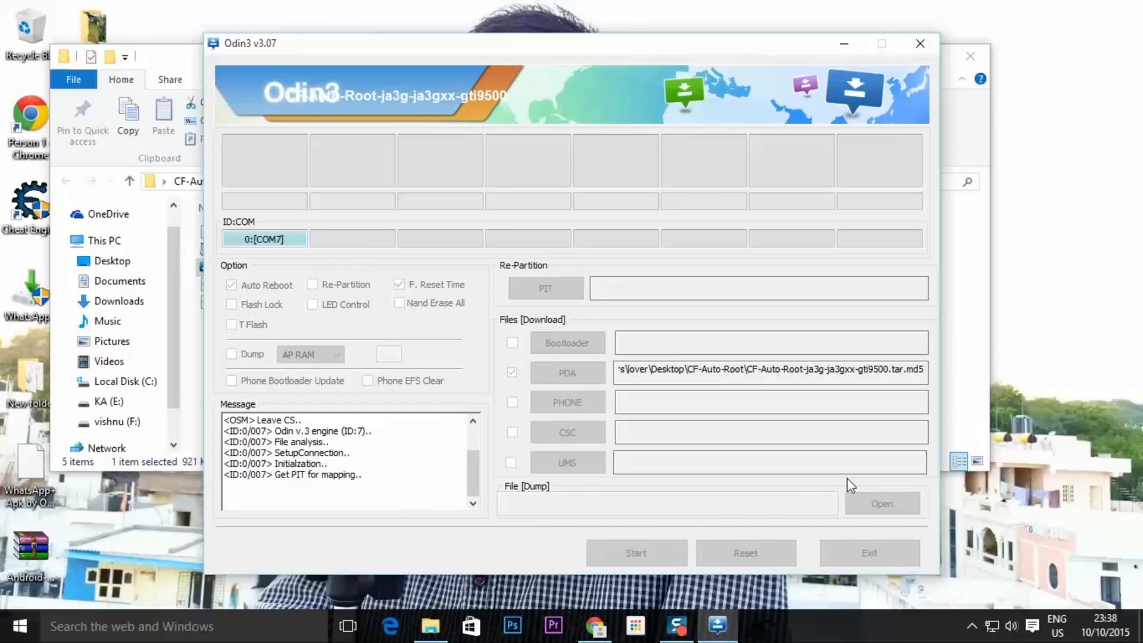